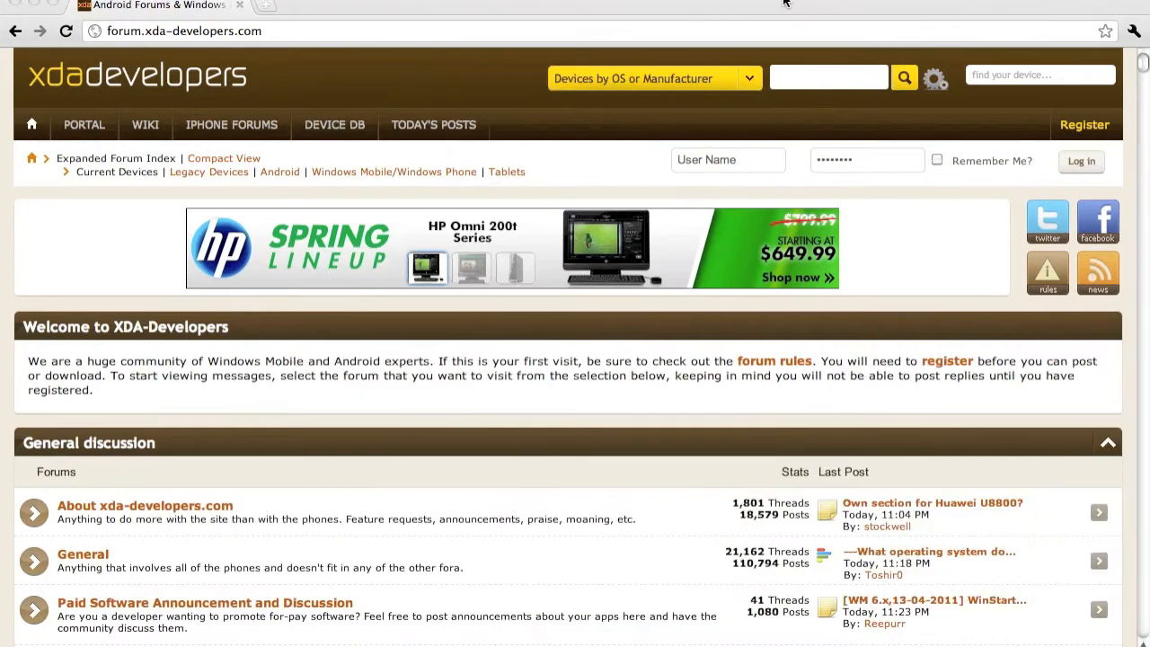
left_click(715, 4)
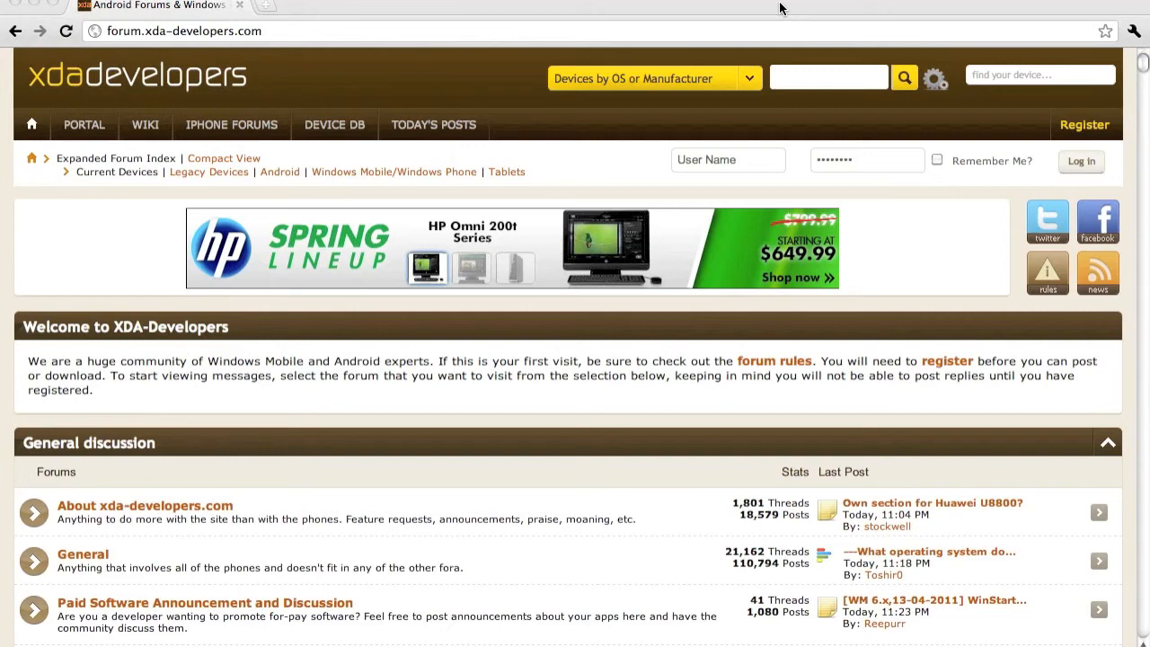
mouse_move(208, 161)
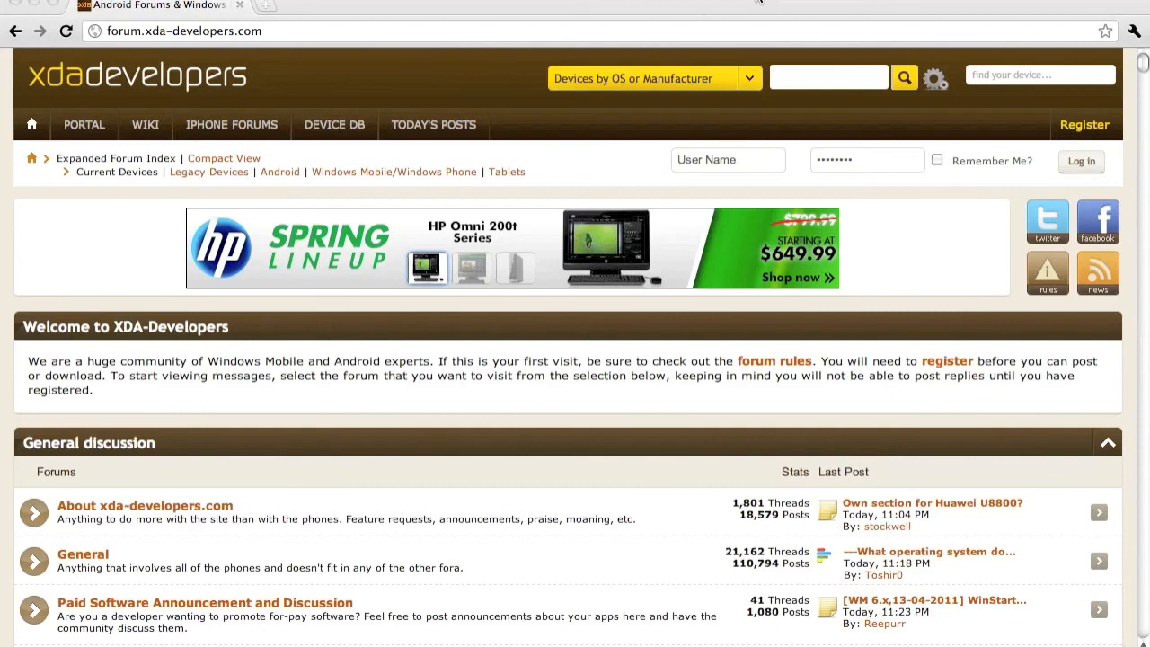
mouse_move(704, 9)
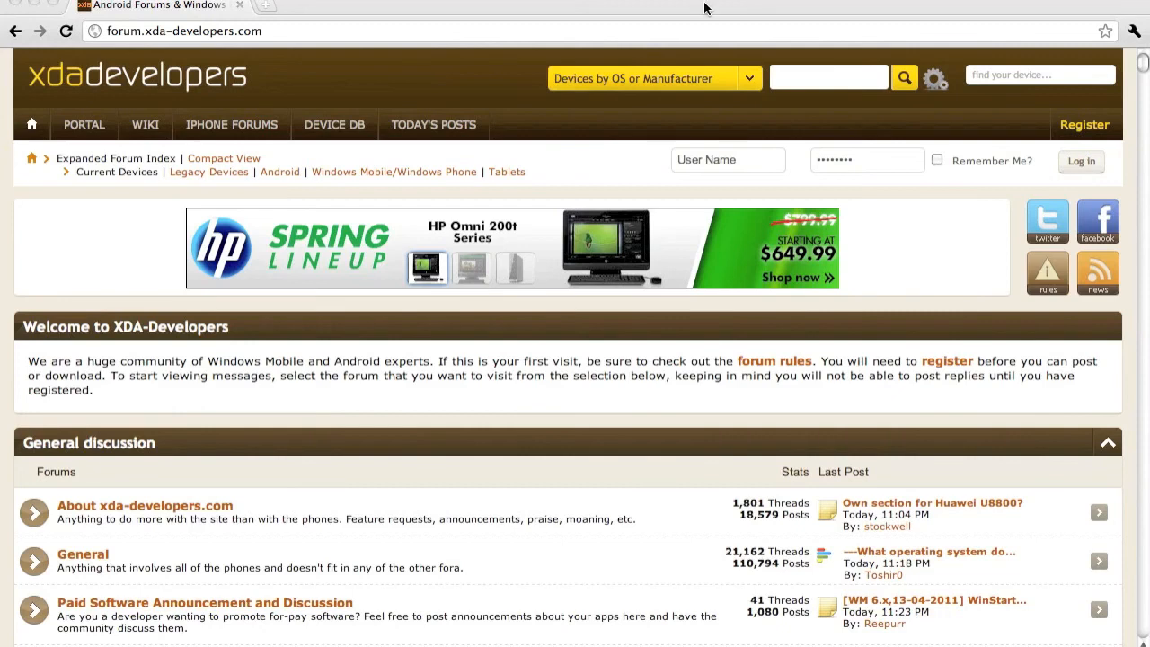